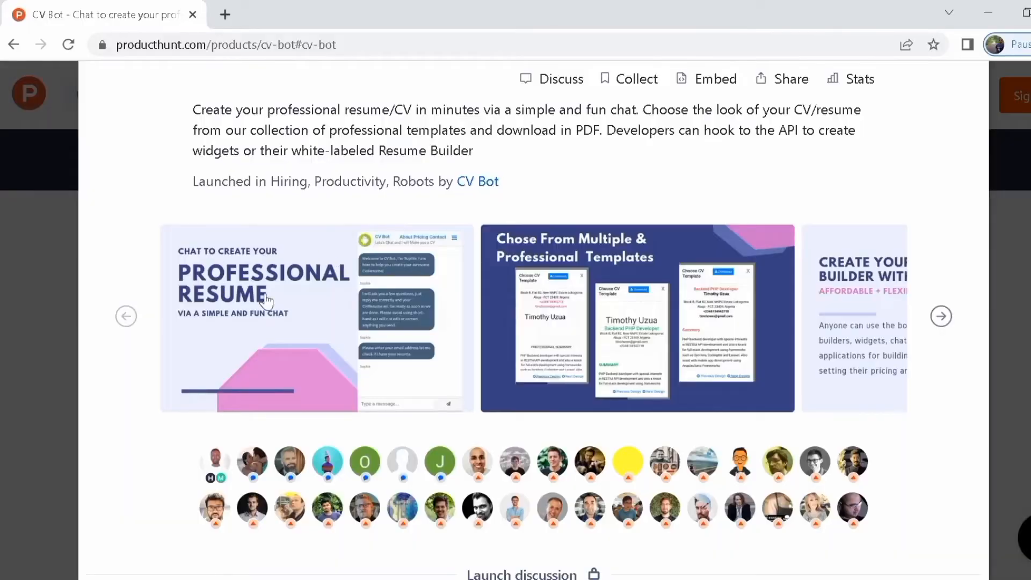
- Search Google for applyya, open applyya.com, and start a free resume
{"action": "scroll", "scroll_direction": "down", "scroll_amount": 3}
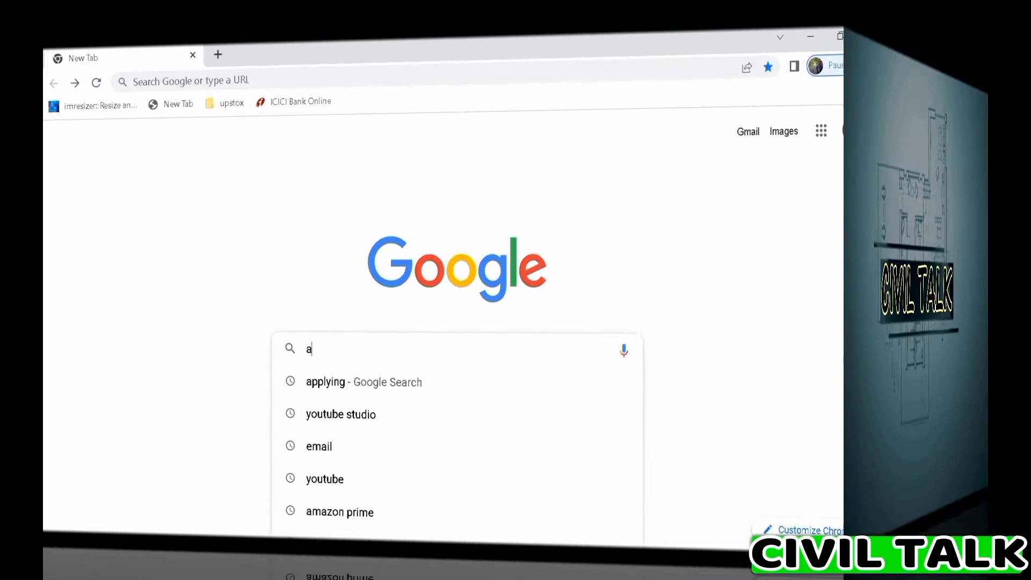
{"action": "type", "text": "pplyying"}
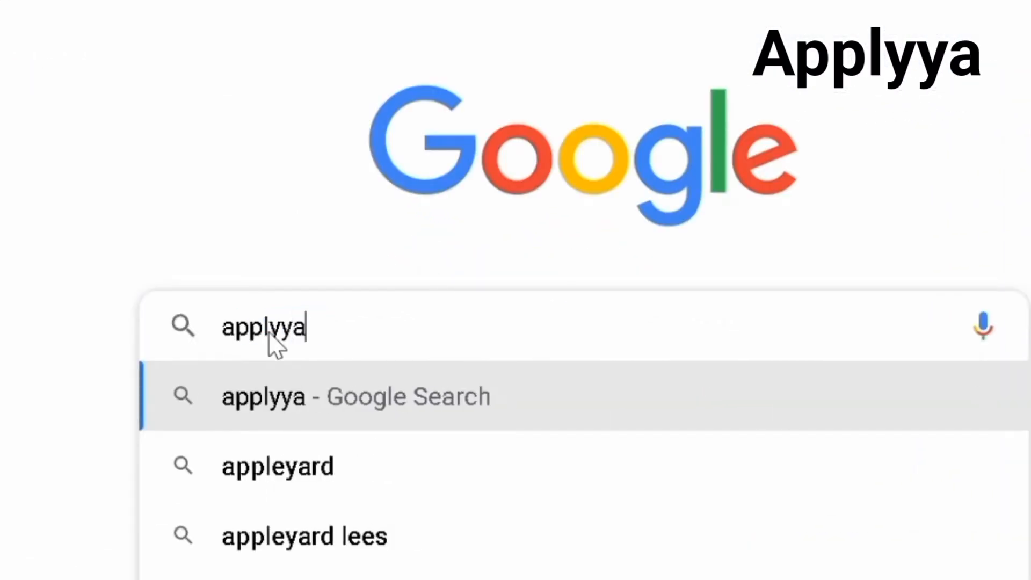
{"action": "mouse_move", "coordinate": [211, 365]}
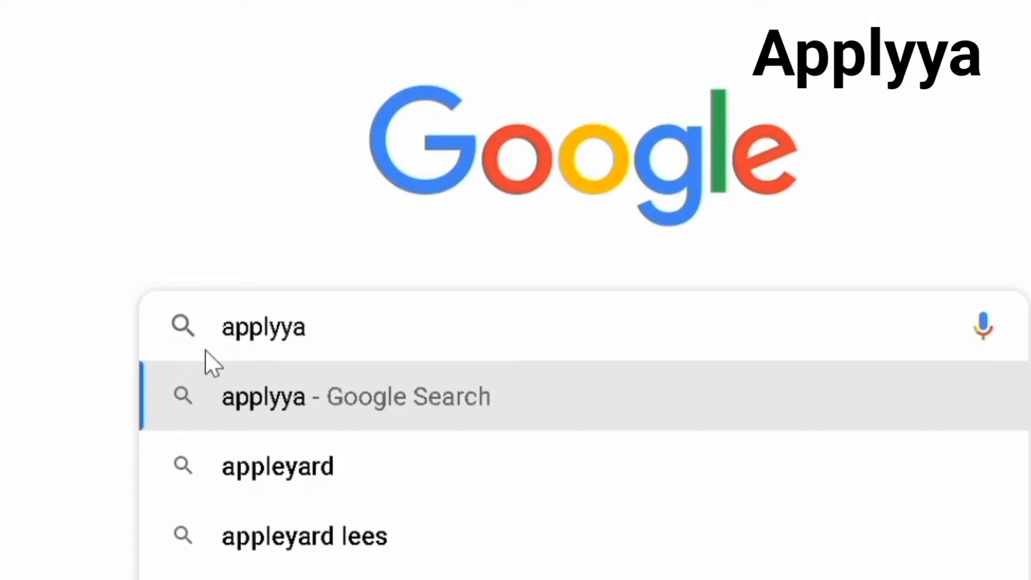
{"action": "left_click", "coordinate": [356, 395]}
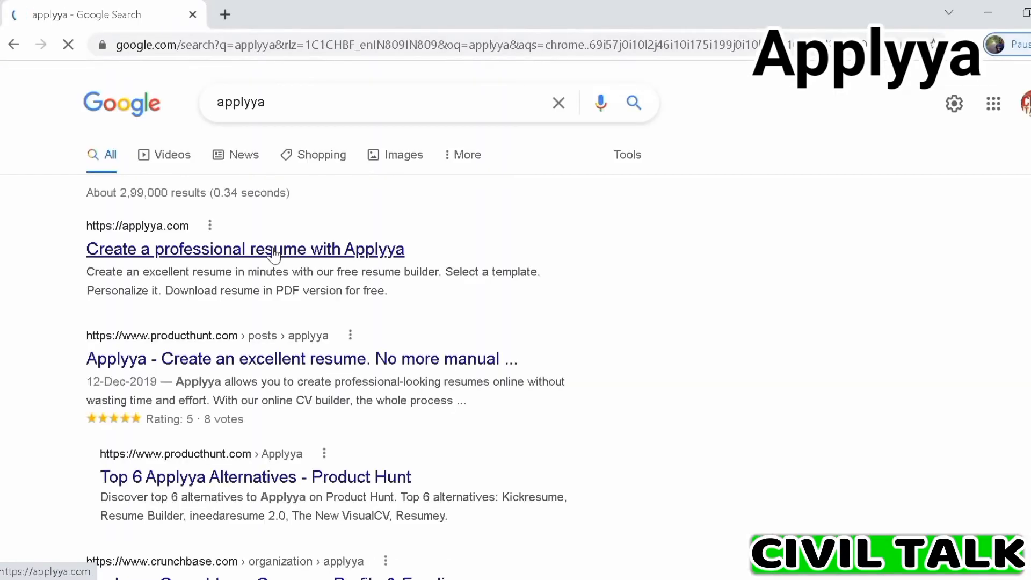
{"action": "left_click", "coordinate": [246, 249]}
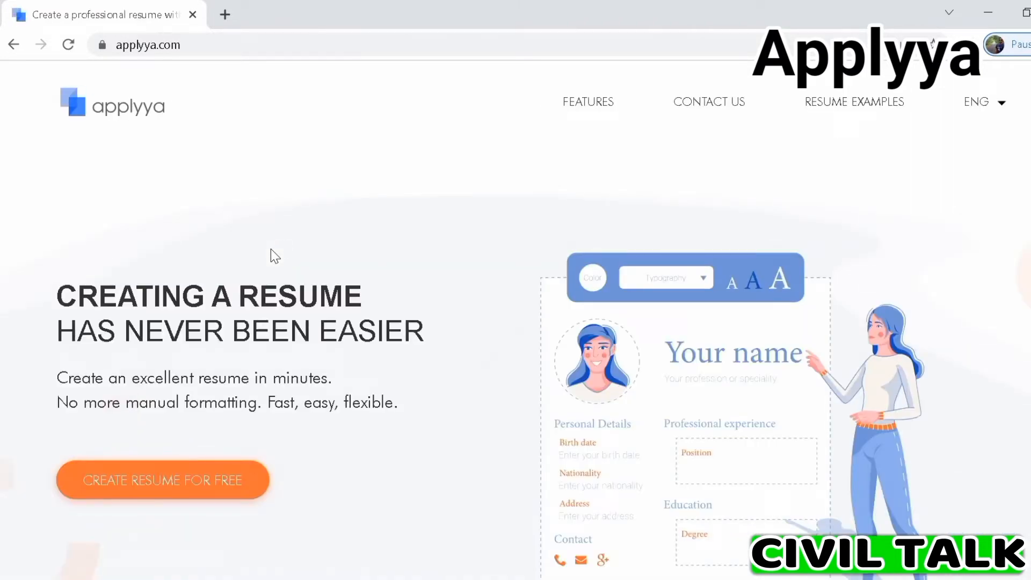
{"action": "left_click", "coordinate": [162, 479]}
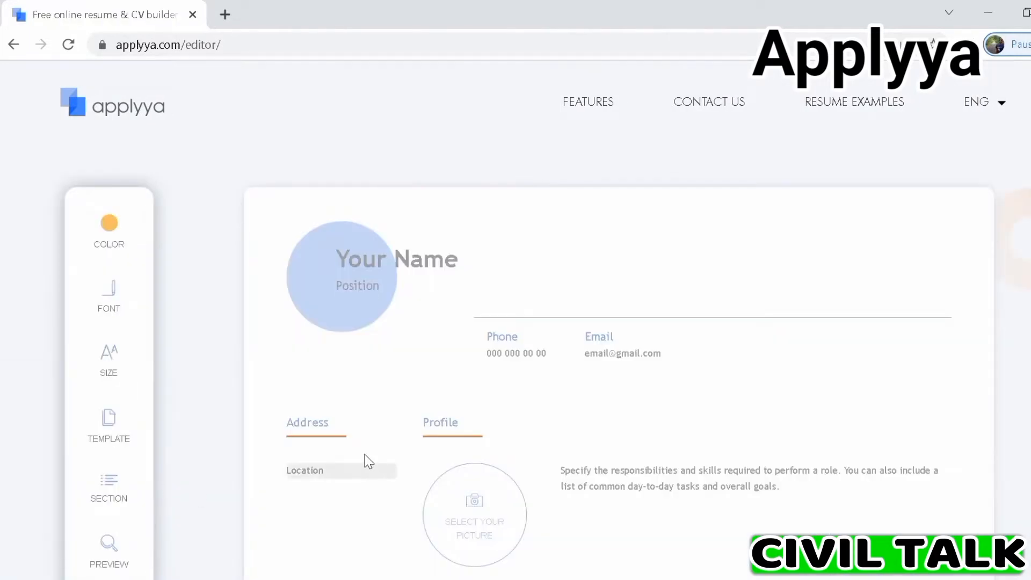
{"action": "mouse_move", "coordinate": [800, 227]}
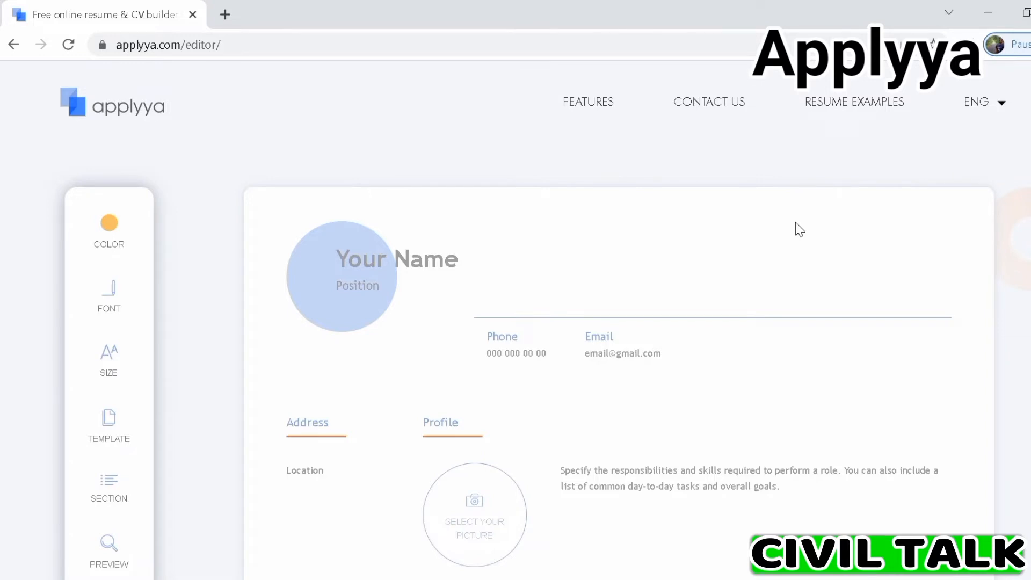
- Scroll through the blank template's profile, experience, education and skills sections
{"action": "scroll", "scroll_direction": "down", "scroll_amount": 3}
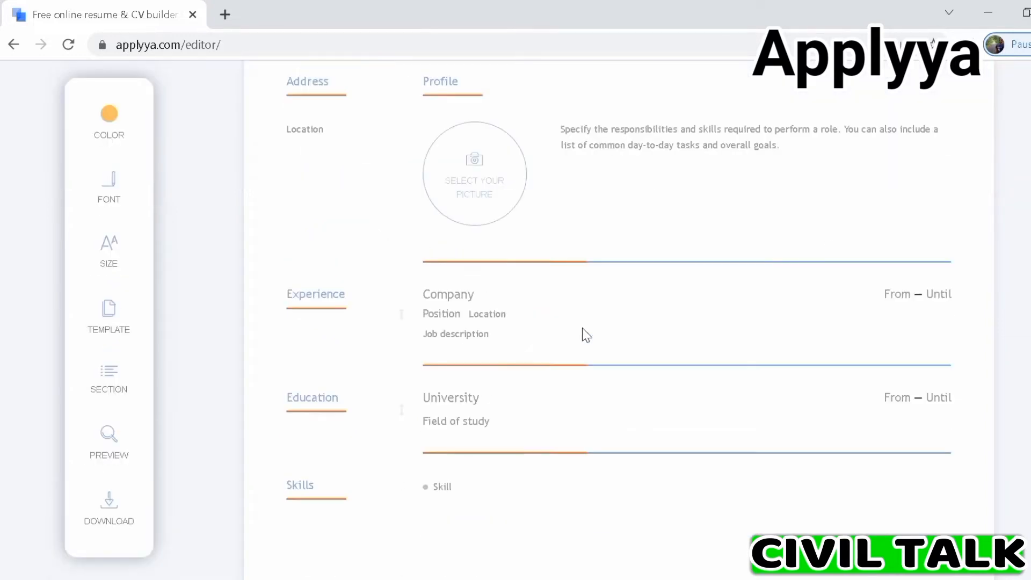
{"action": "scroll", "scroll_direction": "up", "scroll_amount": 3}
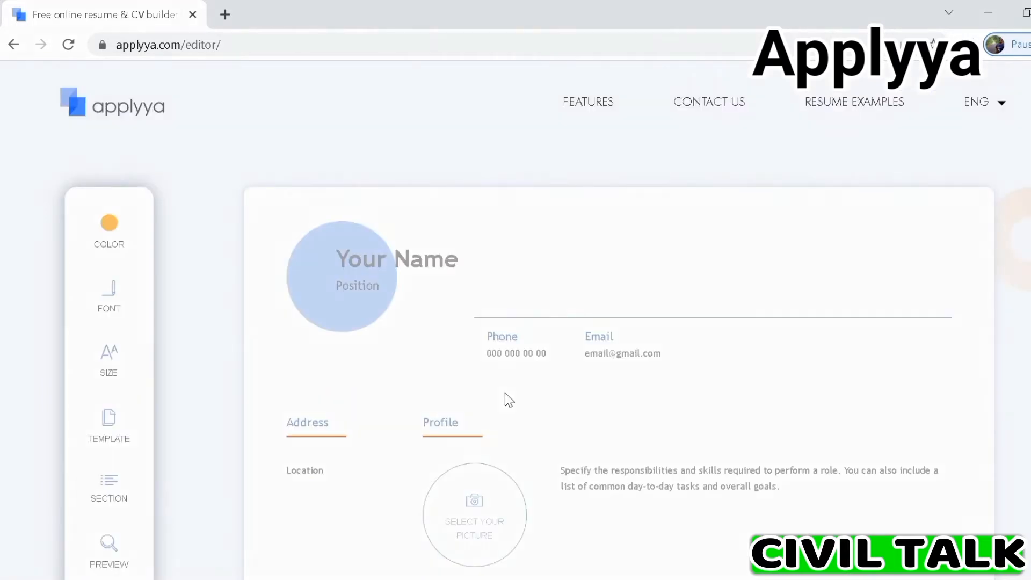
{"action": "mouse_move", "coordinate": [557, 399]}
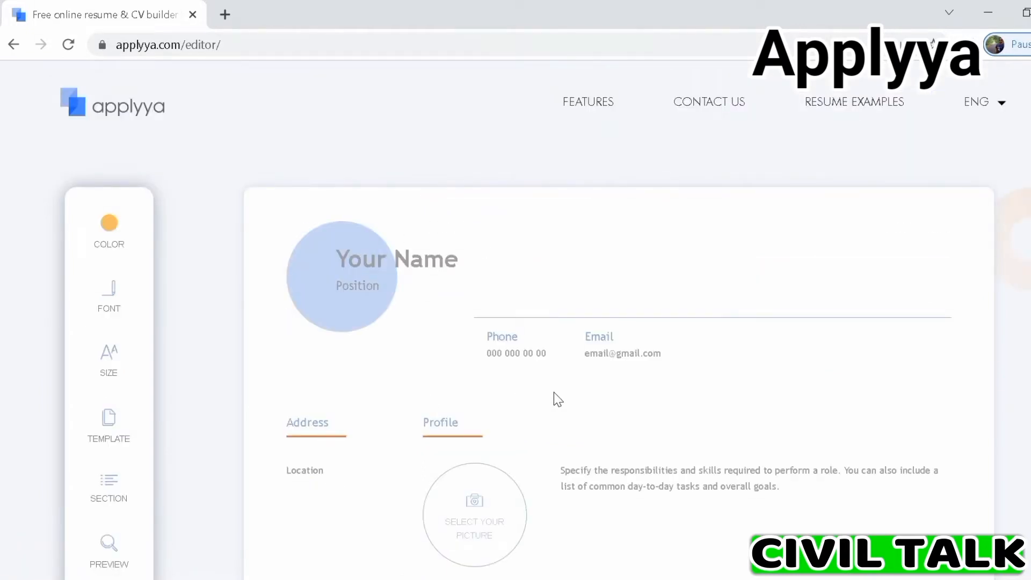
{"action": "scroll", "scroll_direction": "down", "scroll_amount": 3}
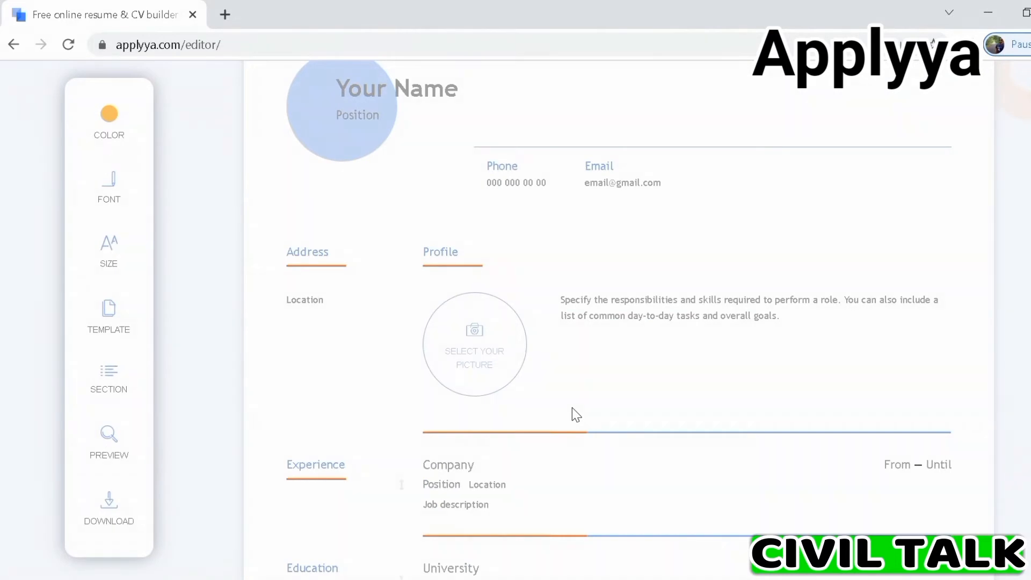
{"action": "scroll", "scroll_direction": "up", "scroll_amount": 3}
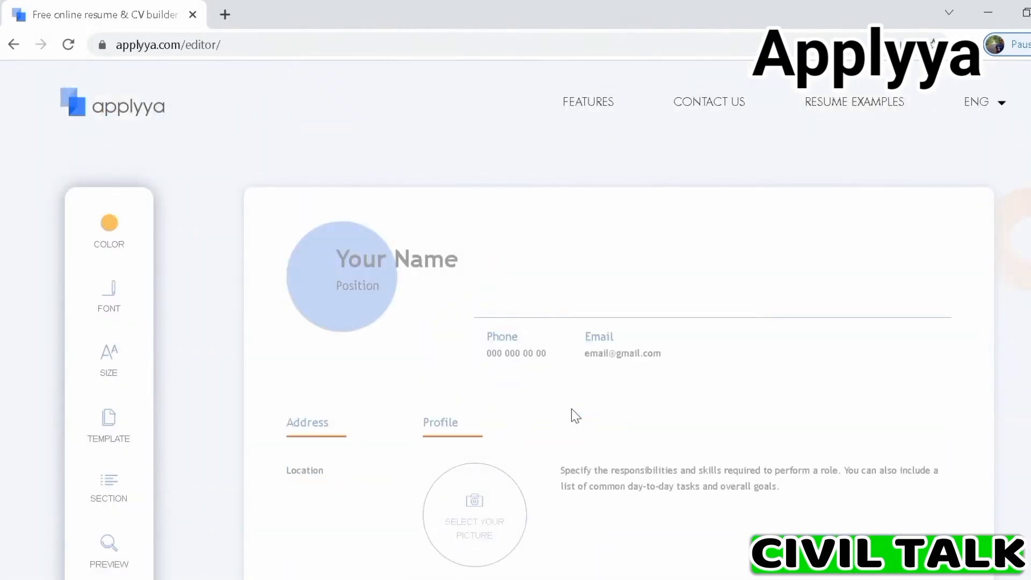
{"action": "scroll", "scroll_direction": "down", "scroll_amount": 3}
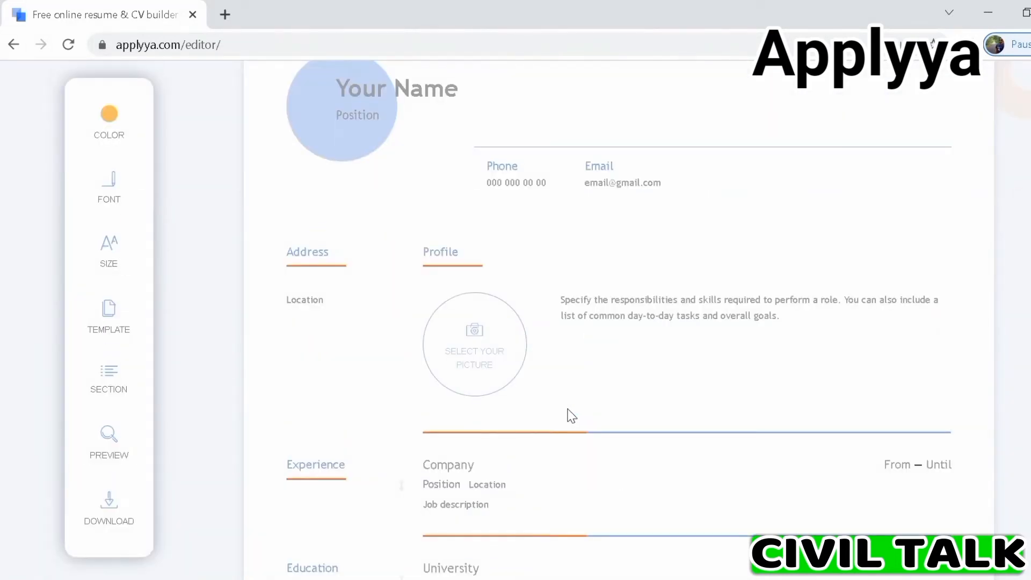
{"action": "mouse_move", "coordinate": [474, 349]}
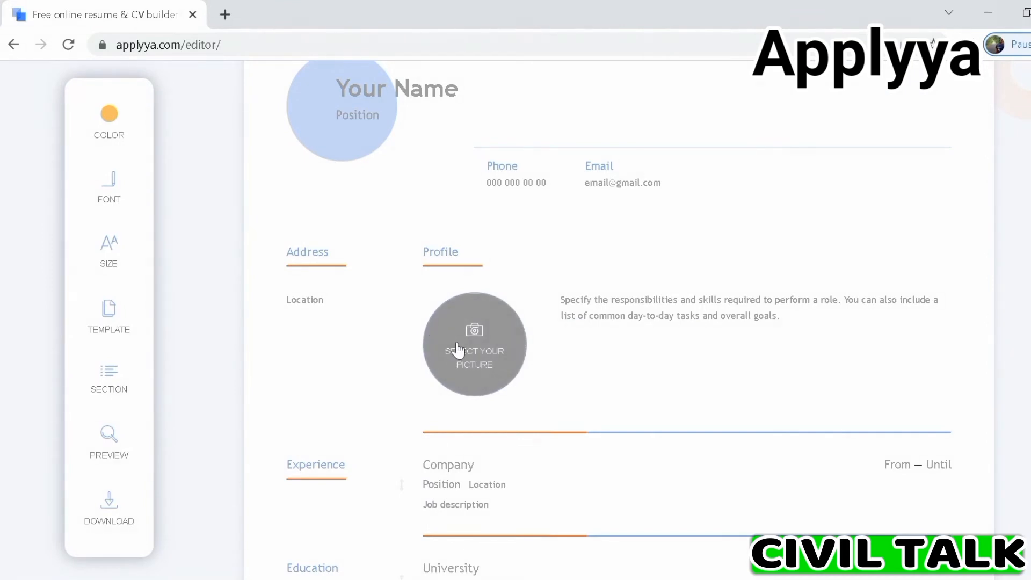
{"action": "mouse_move", "coordinate": [115, 146]}
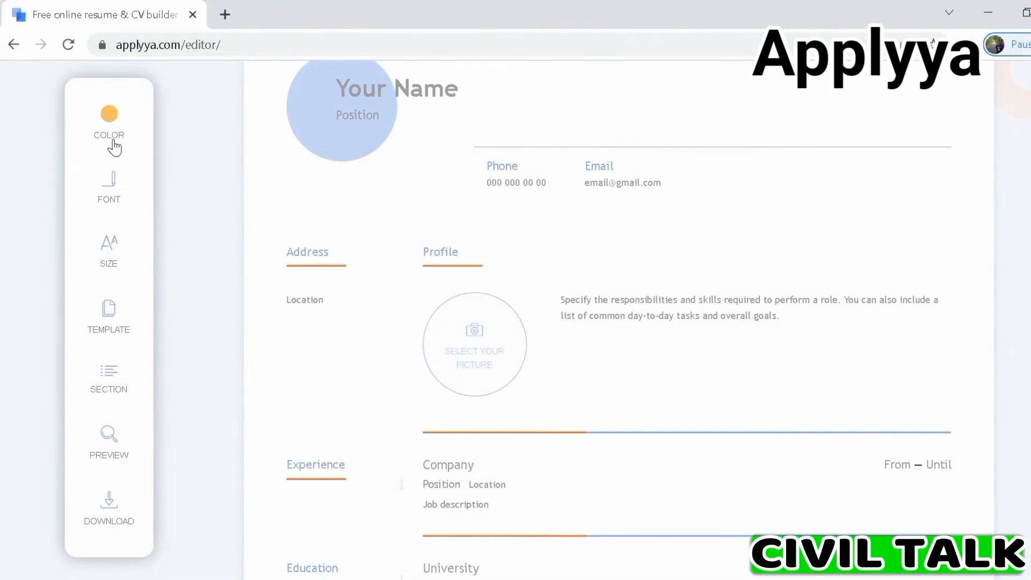
- Browse the COLOR, FONT, SIZE and TEMPLATE panels in the editor sidebar
{"action": "left_click", "coordinate": [108, 125]}
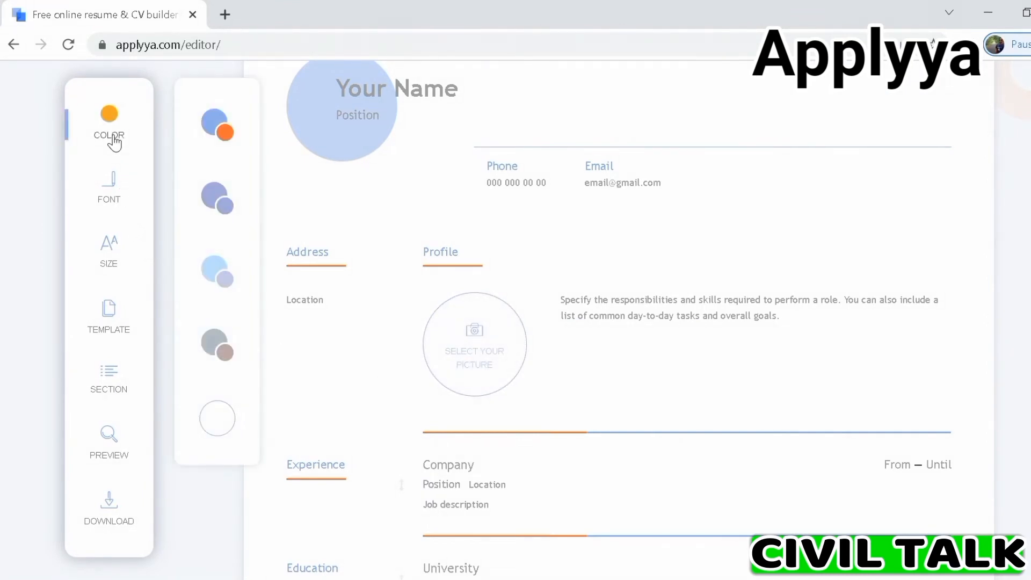
{"action": "mouse_move", "coordinate": [129, 186]}
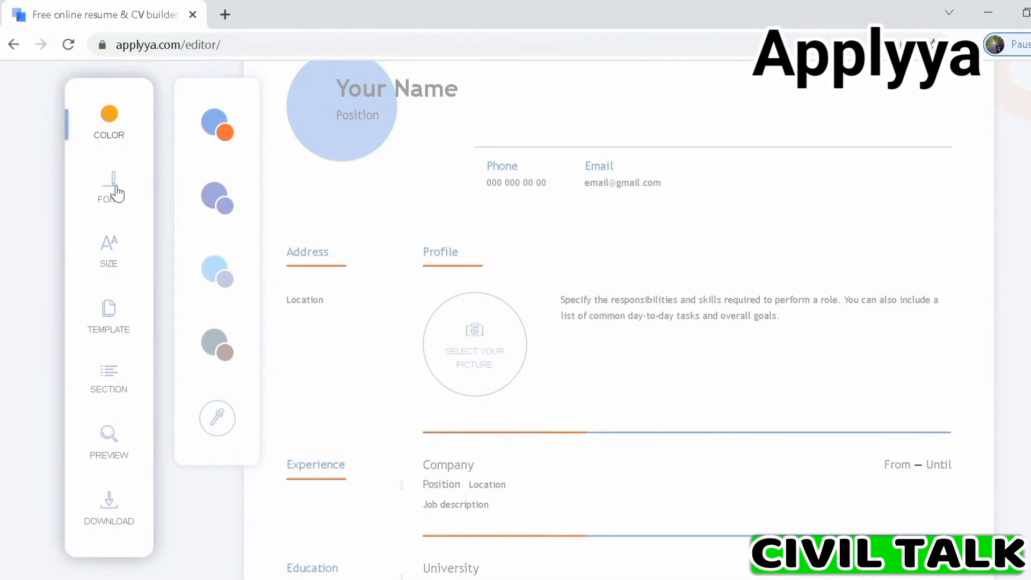
{"action": "left_click", "coordinate": [108, 187]}
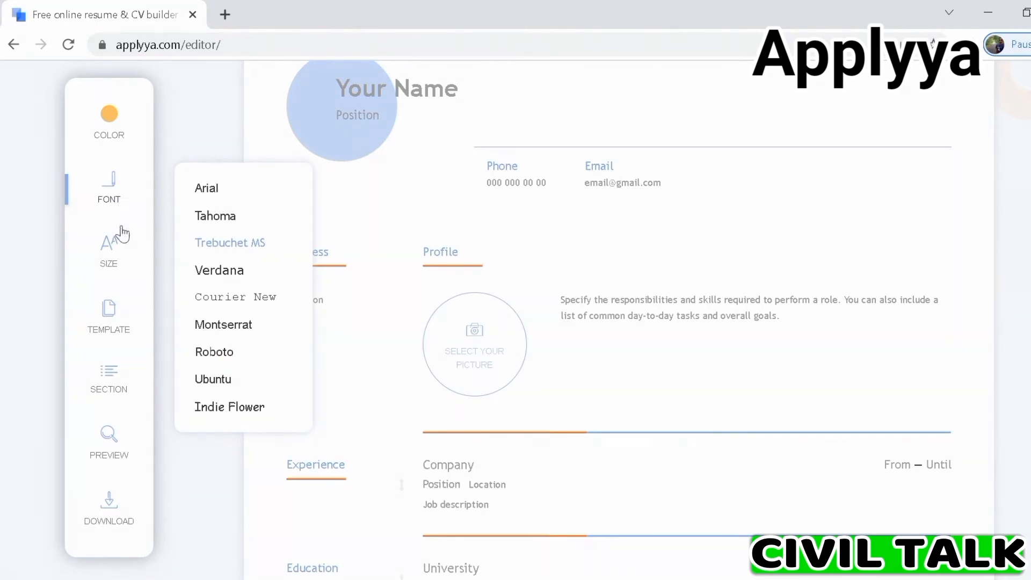
{"action": "left_click", "coordinate": [108, 250]}
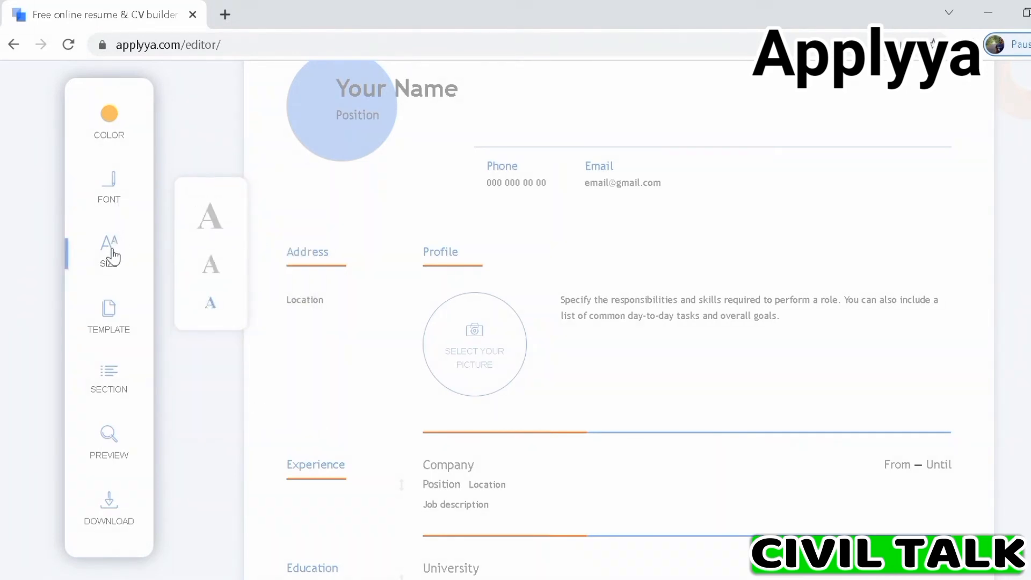
{"action": "left_click", "coordinate": [108, 316]}
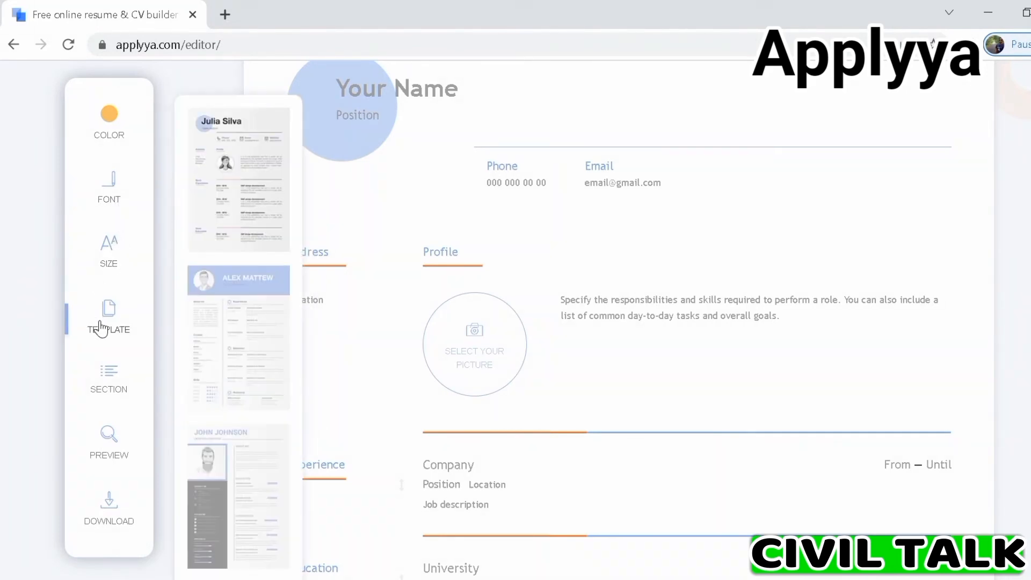
- Close the TEMPLATE panel and scroll the empty resume down to skills
{"action": "left_click", "coordinate": [109, 378]}
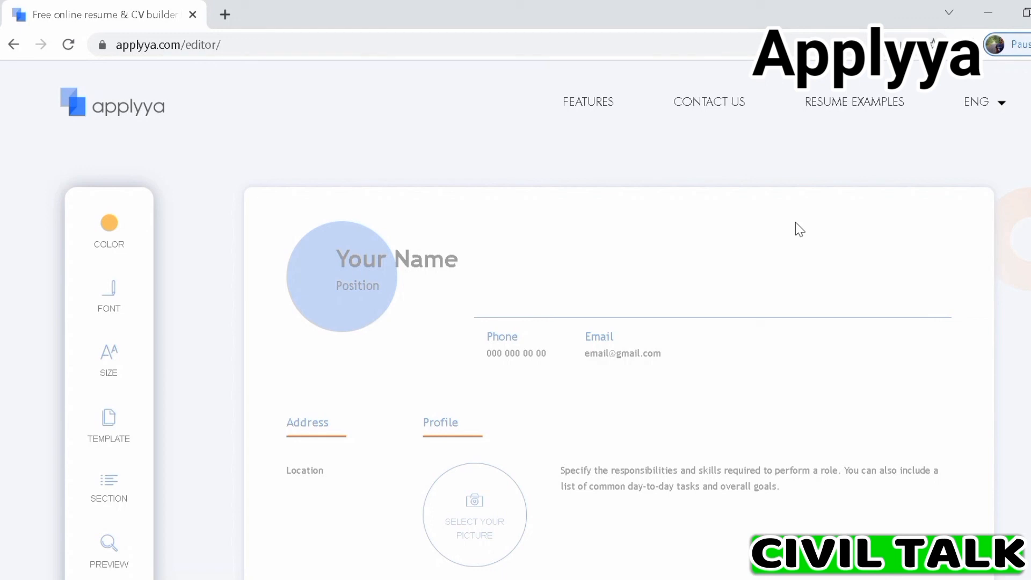
{"action": "scroll", "scroll_direction": "down", "scroll_amount": 3}
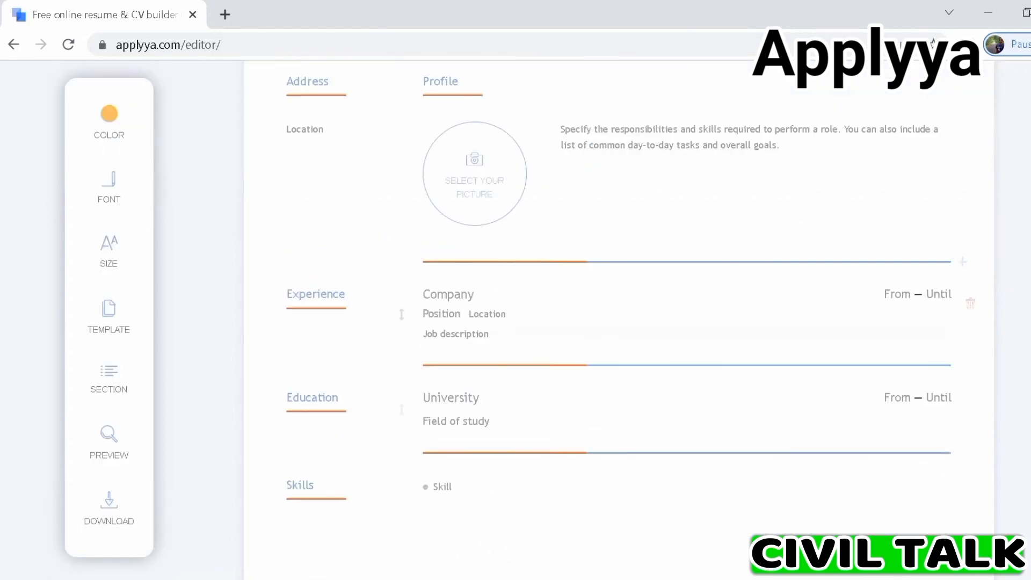